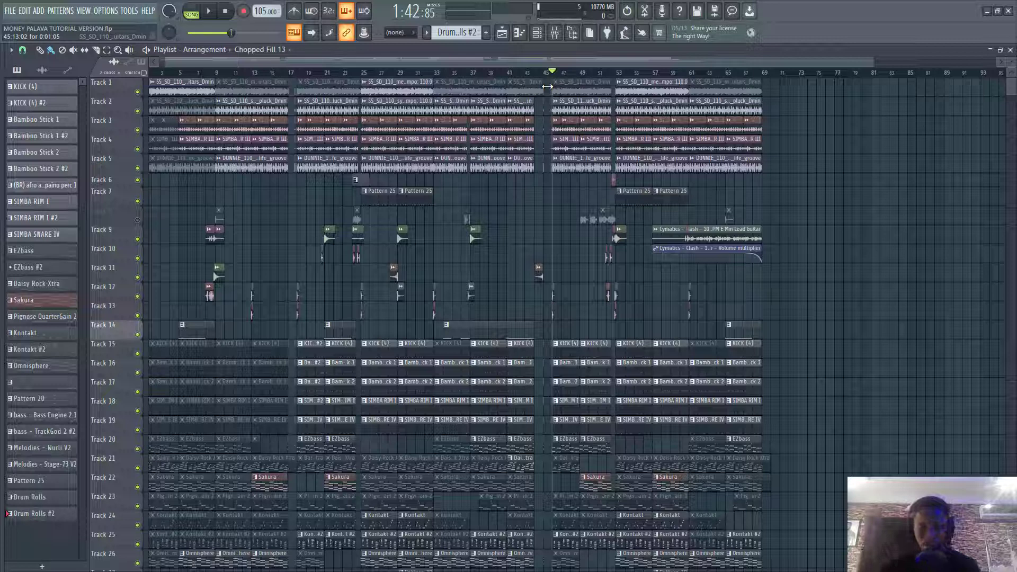
Drop the DUNNIE Bmaj guitar loop onto Track 8, ending just before bar 53.
click(208, 11)
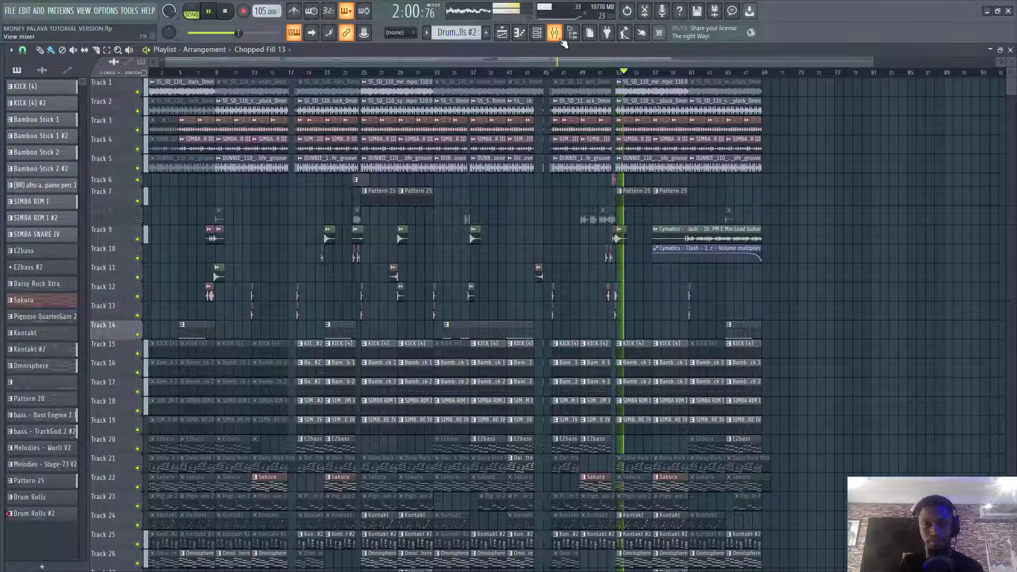
click(208, 11)
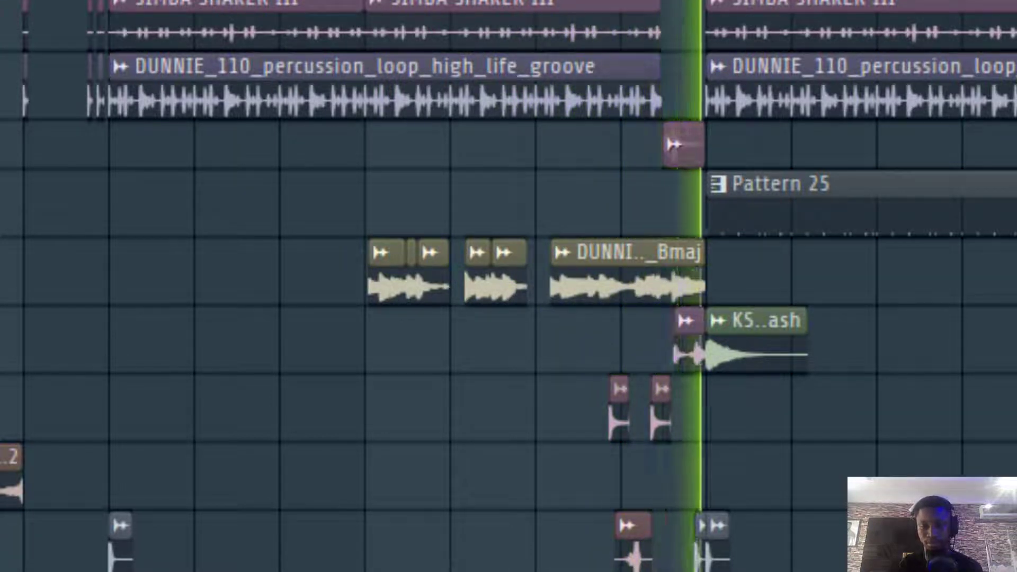
mouse_move(496, 133)
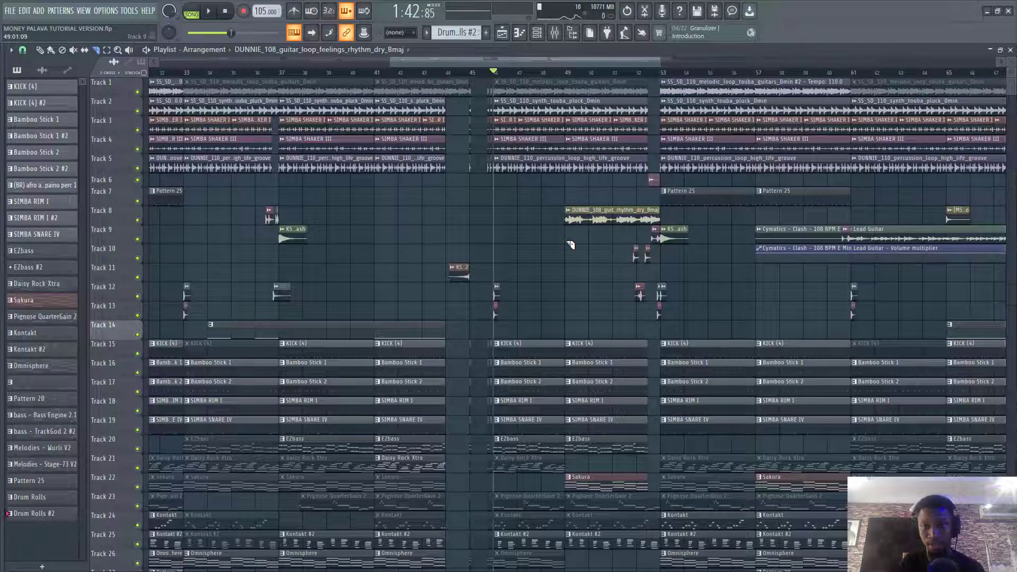
Extend the Track 8 guitar clip's start back to around bar 48 and audition it.
click(208, 11)
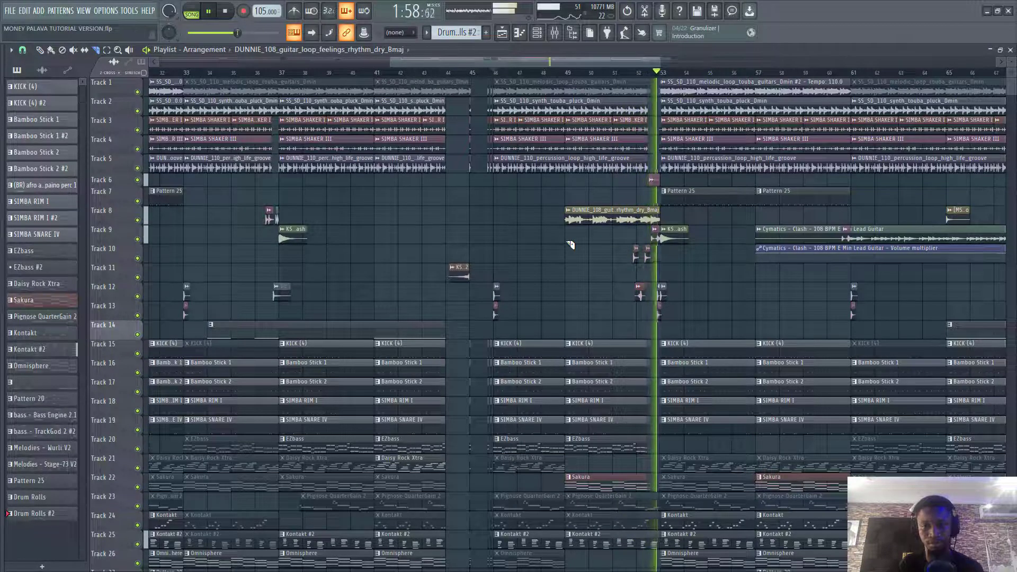
click(225, 11)
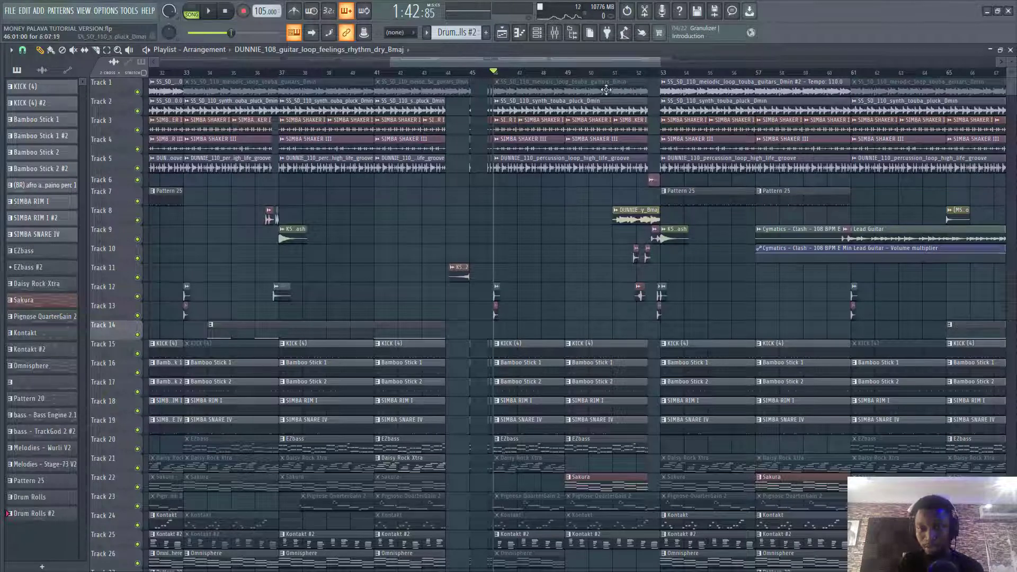
click(207, 11)
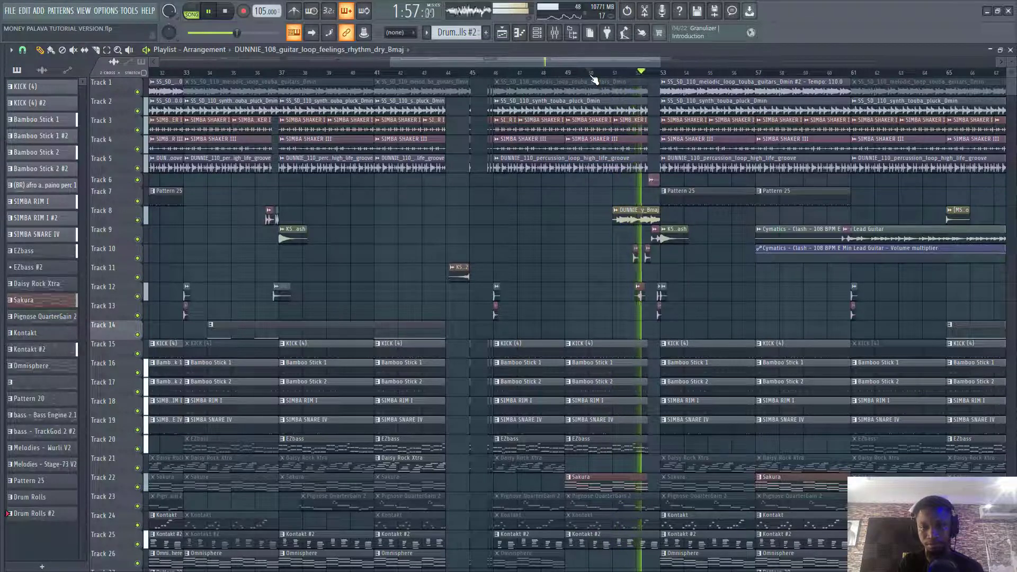
click(208, 11)
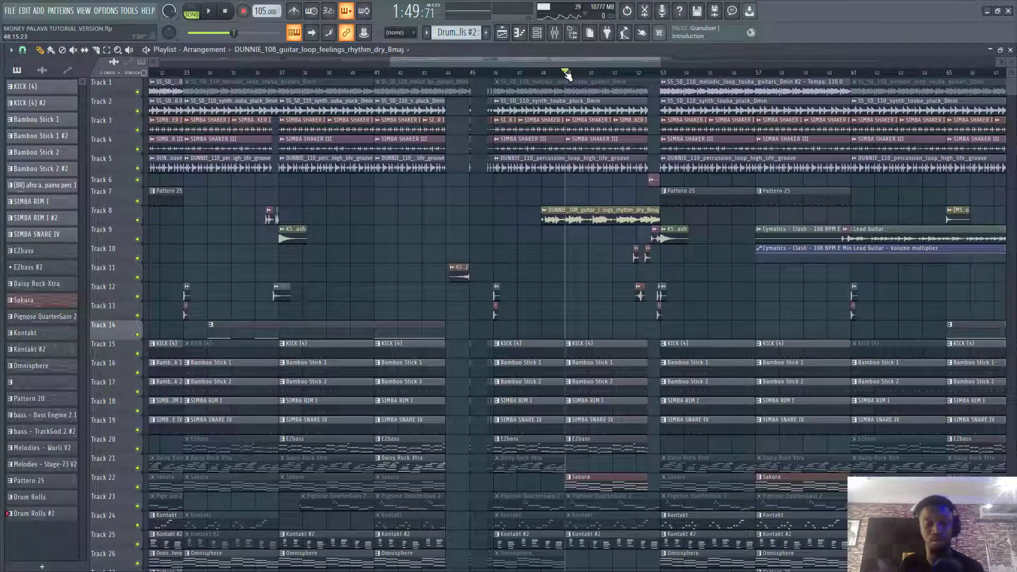
click(209, 11)
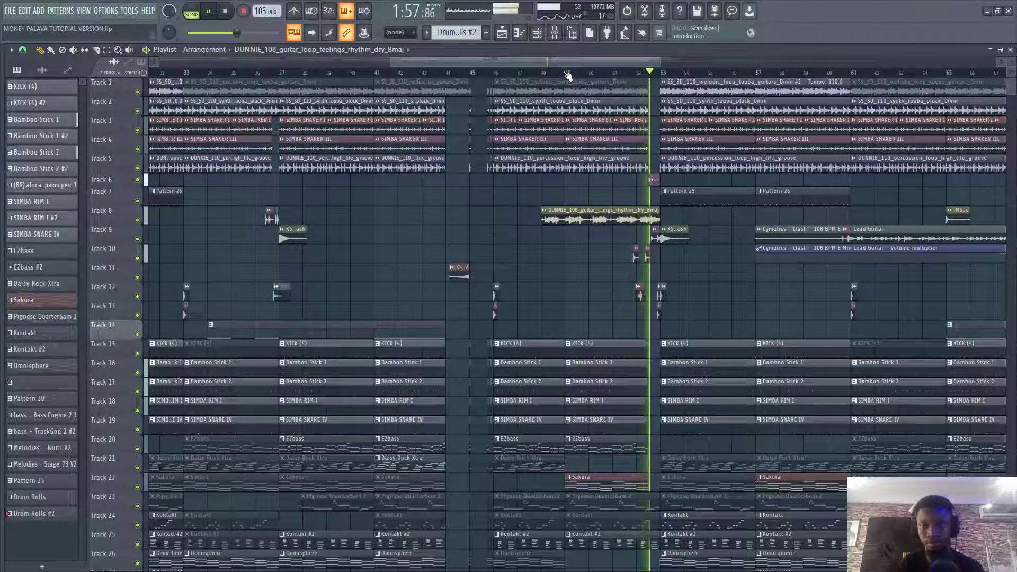
click(224, 10)
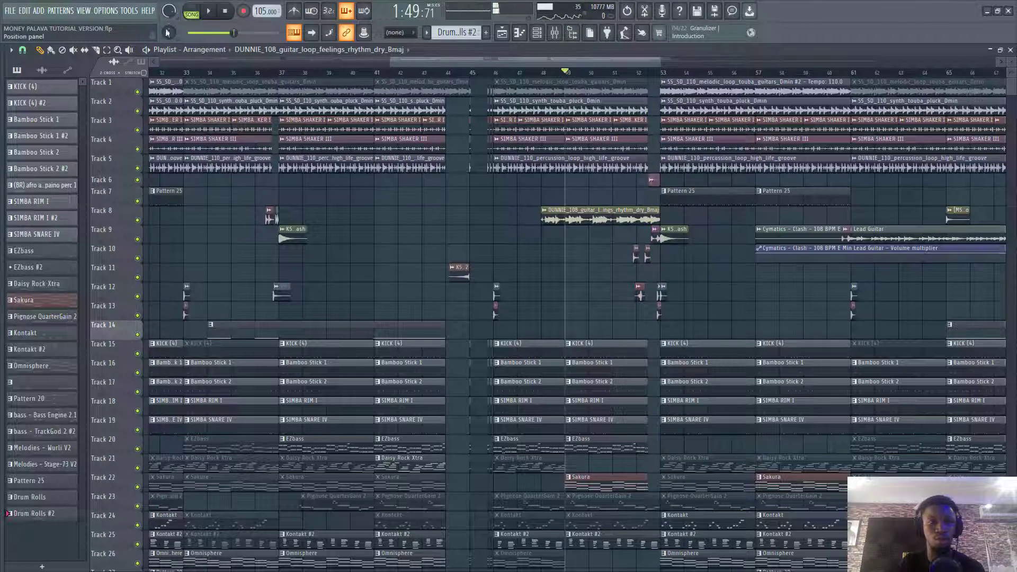
Chop the Track 8 guitar clip into three slices and pitch one down 200 cents.
click(95, 50)
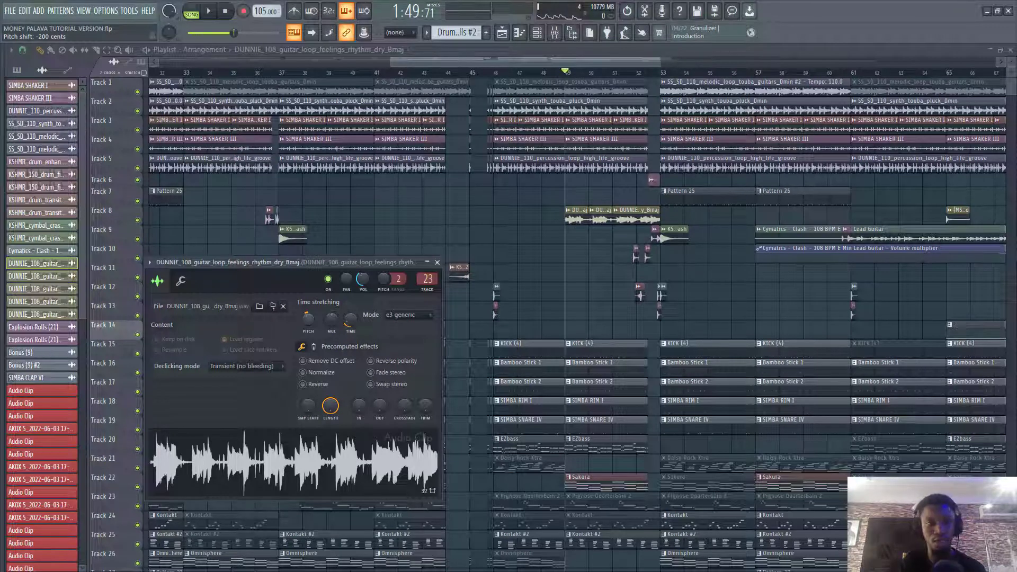
click(207, 10)
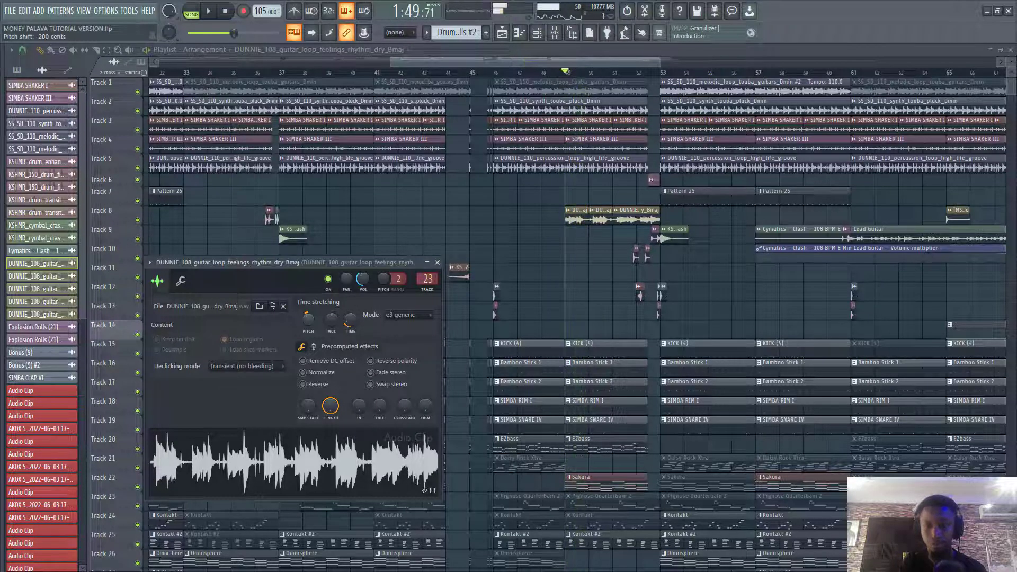
click(209, 11)
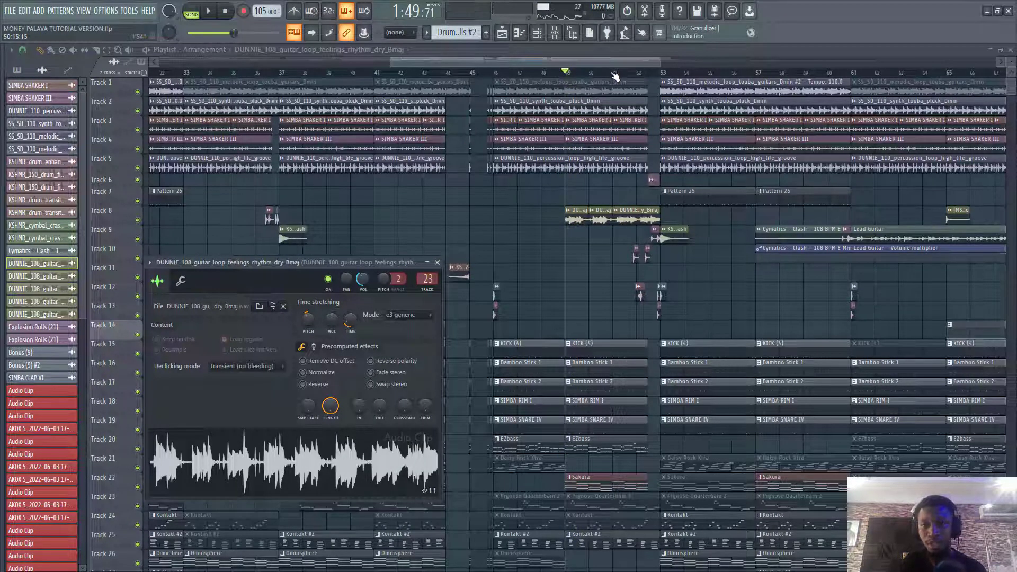
click(437, 263)
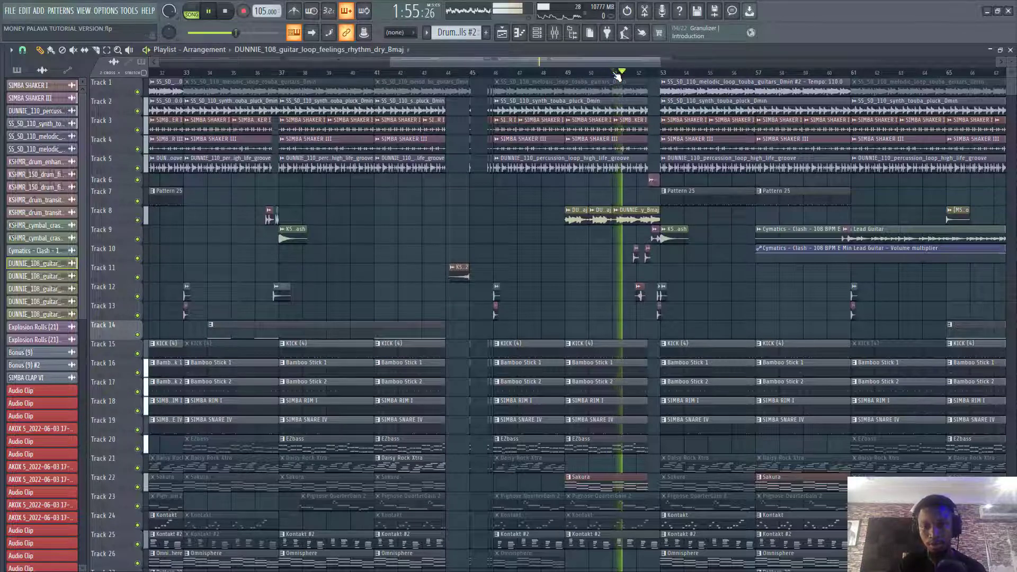
click(209, 11)
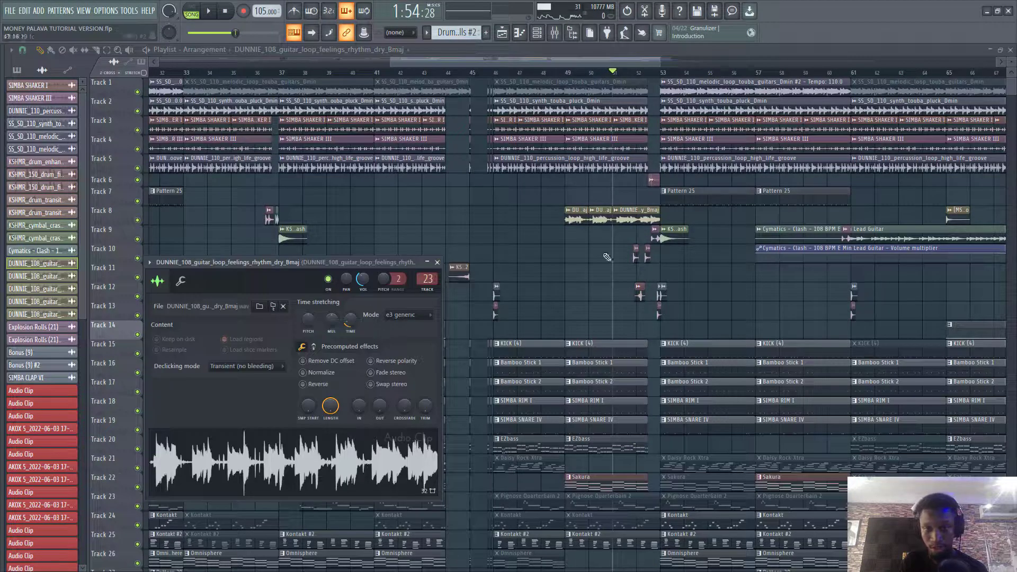
Make guitar slices unique as #6 and #7, moving one to Track 12 near bar 51.
right_click(597, 210)
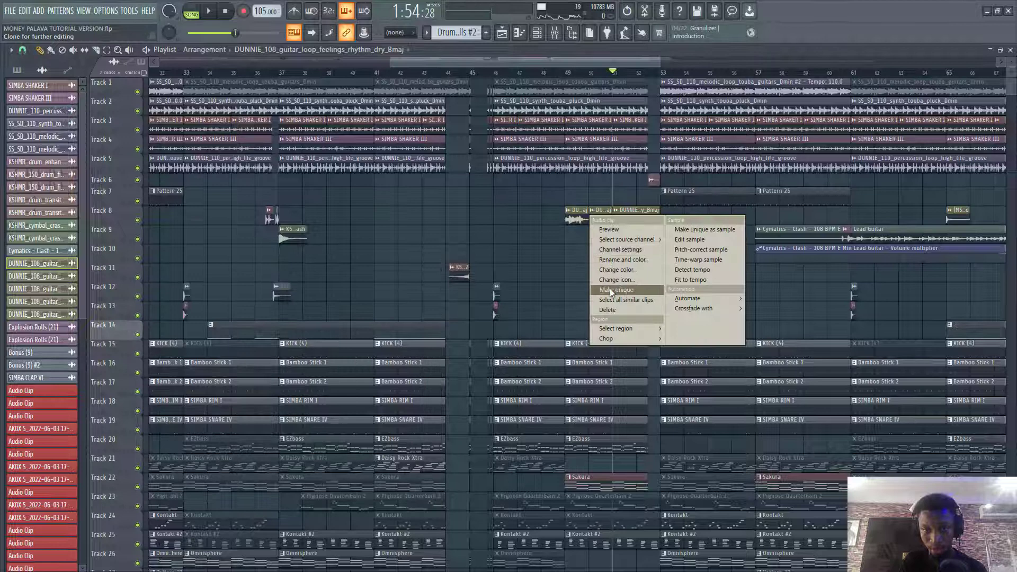
click(615, 289)
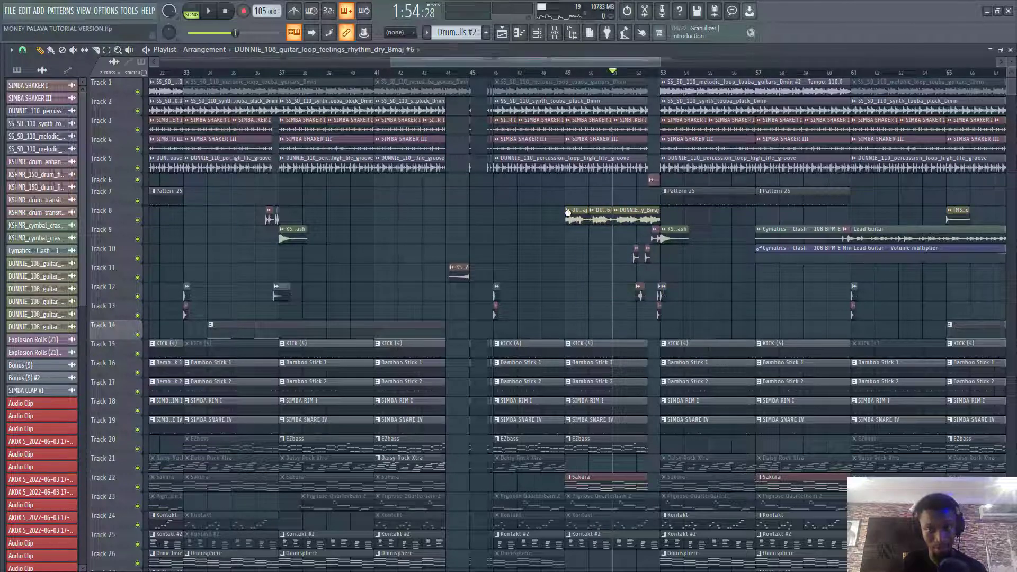
mouse_move(602, 289)
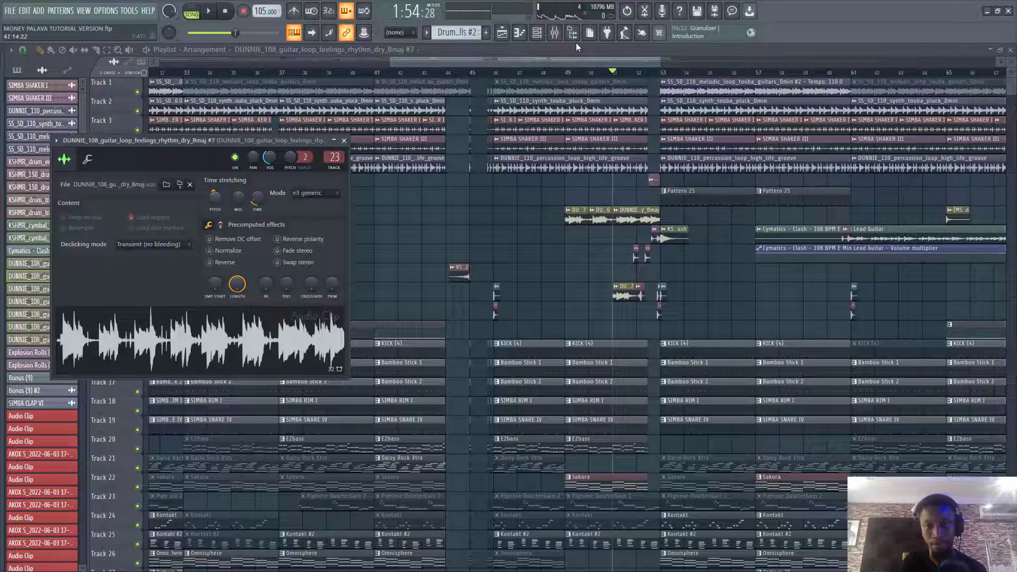
click(207, 11)
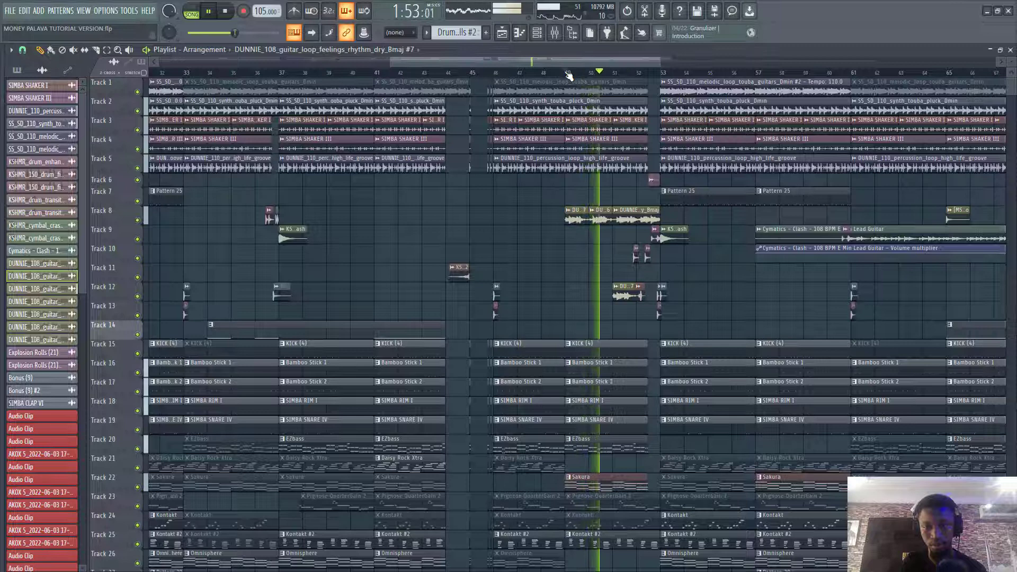
click(207, 11)
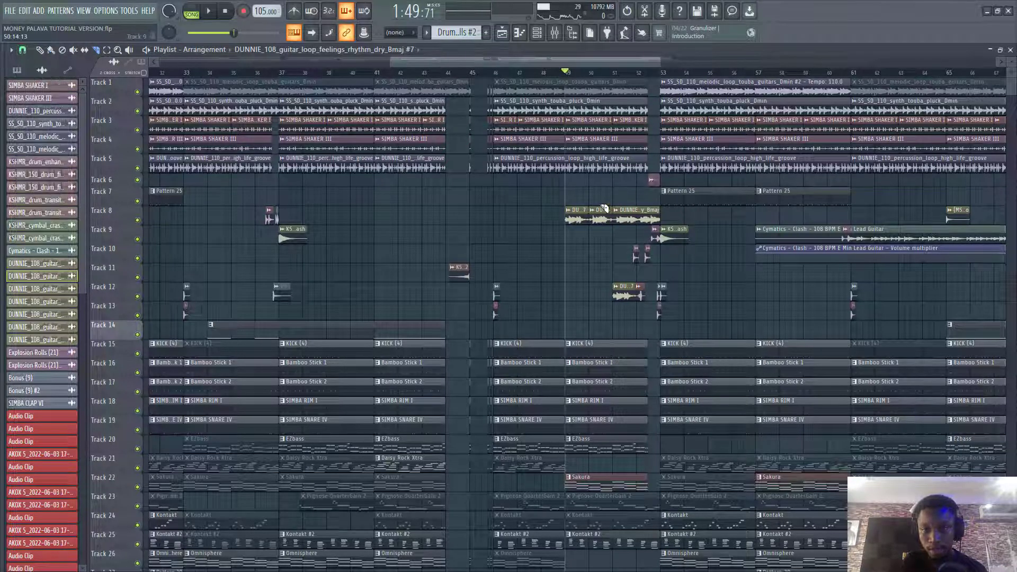
click(208, 11)
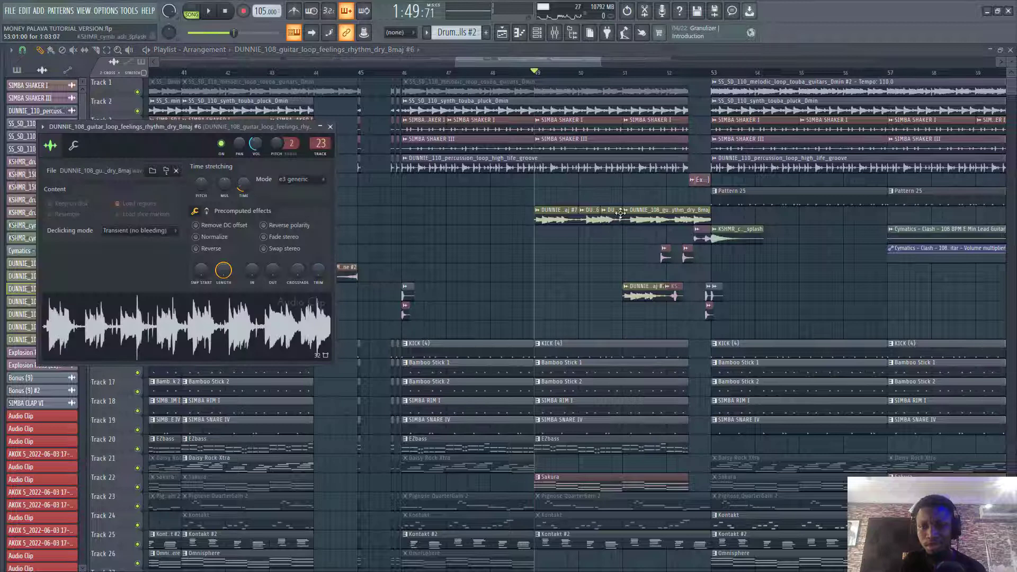
Make the next Track 8 guitar slice unique as clip #8 beside #7 and #6.
right_click(620, 210)
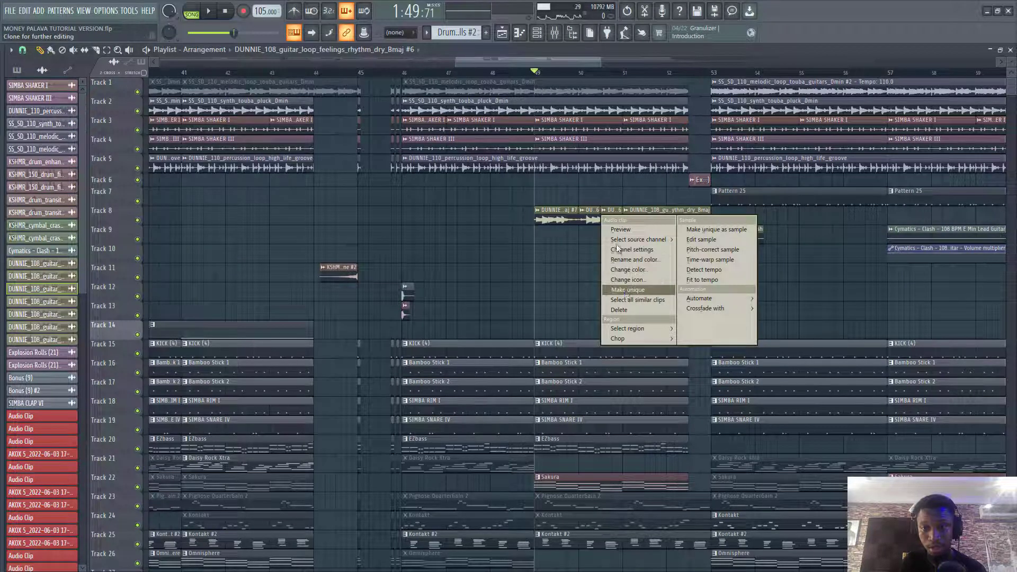
click(627, 289)
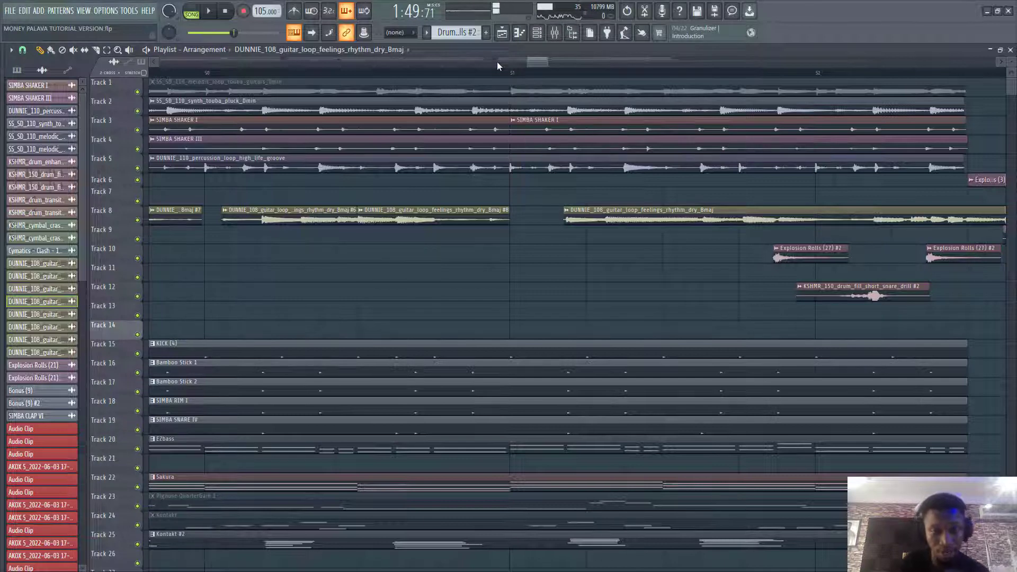
Shorten the Track 8 guitar slices to leave gaps between bars 49 and 53, then listen back.
click(208, 11)
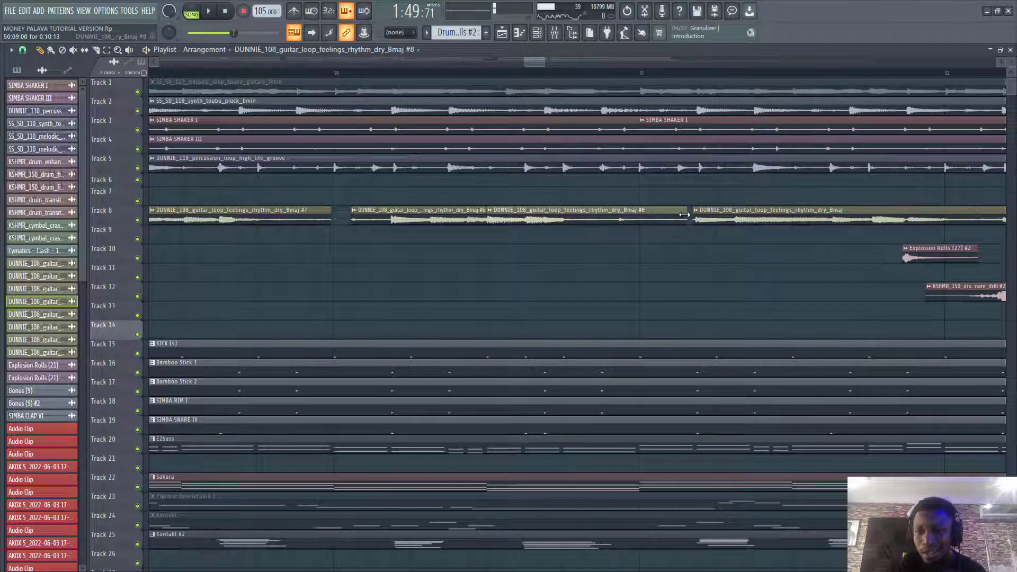
click(208, 11)
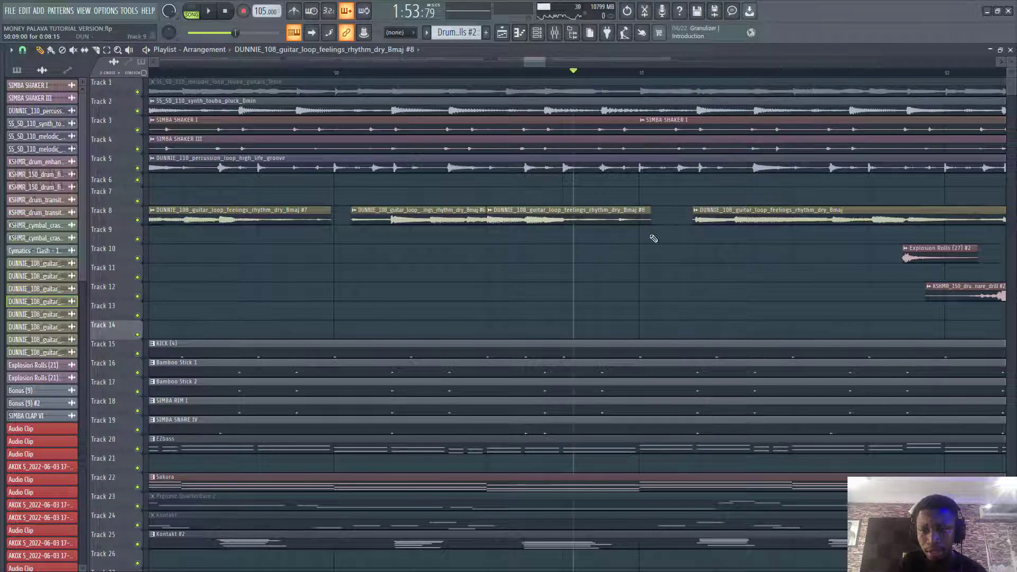
click(209, 11)
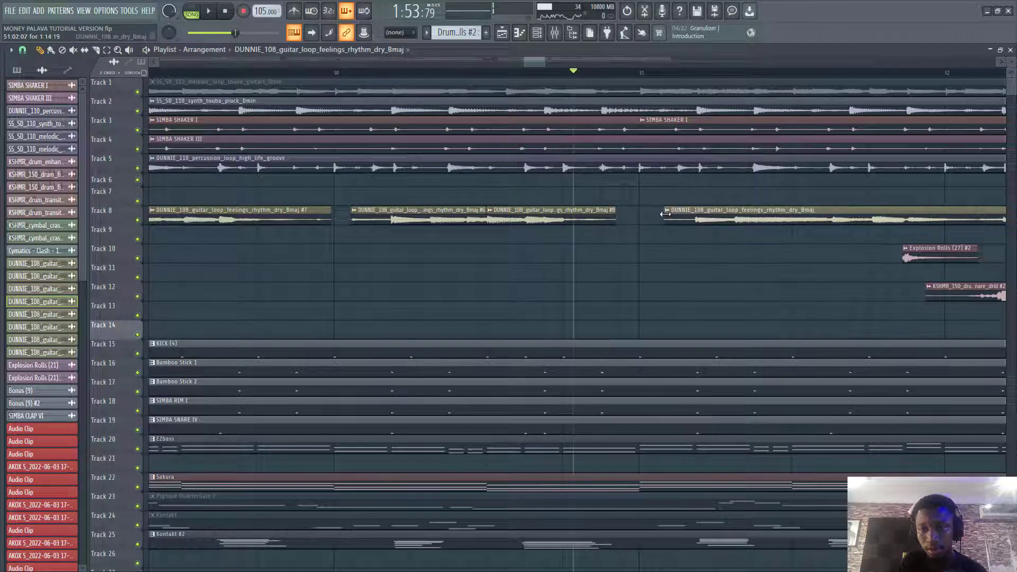
click(208, 11)
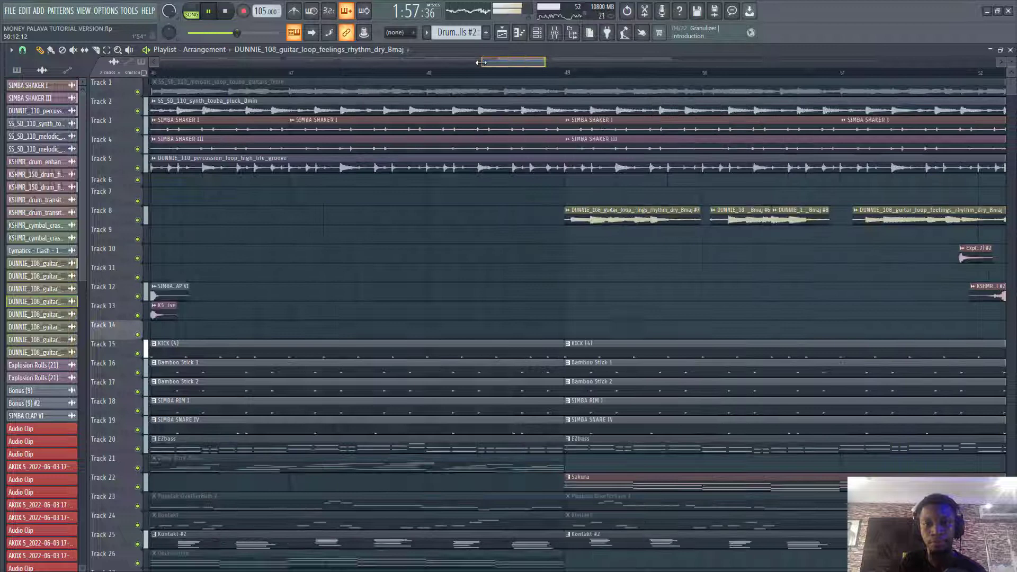
scroll(left, 3)
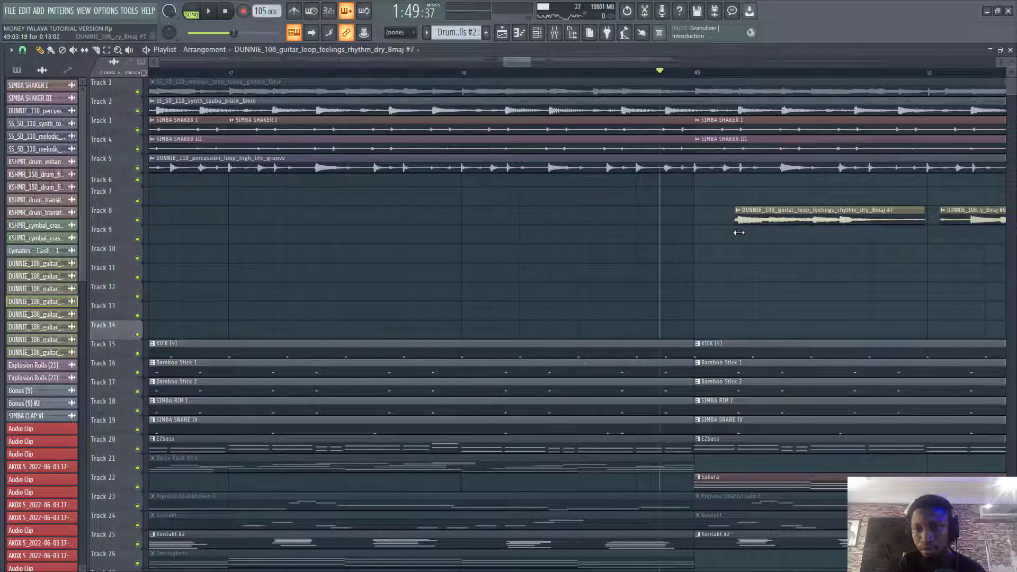
click(207, 12)
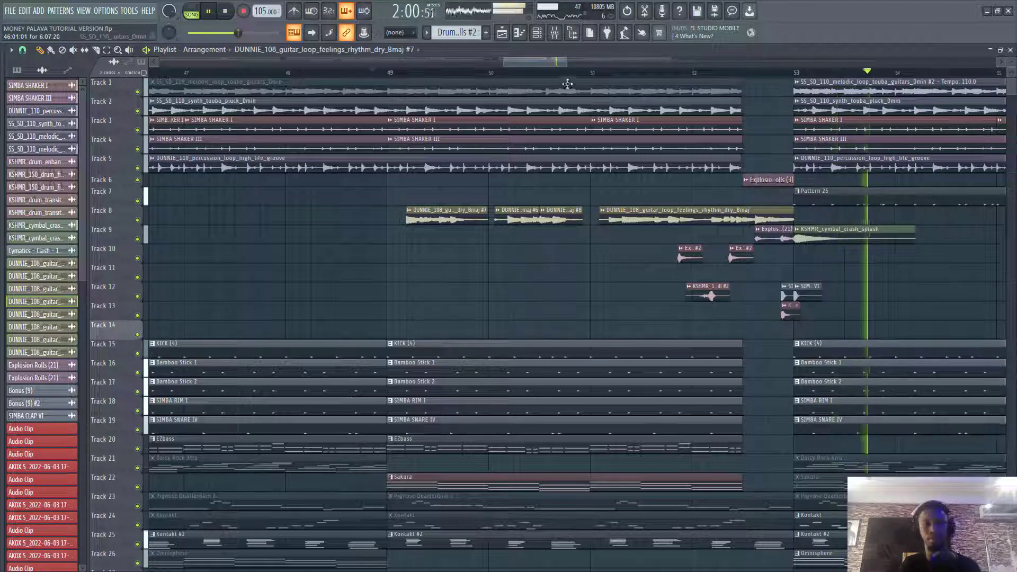
key(ctrl+z)
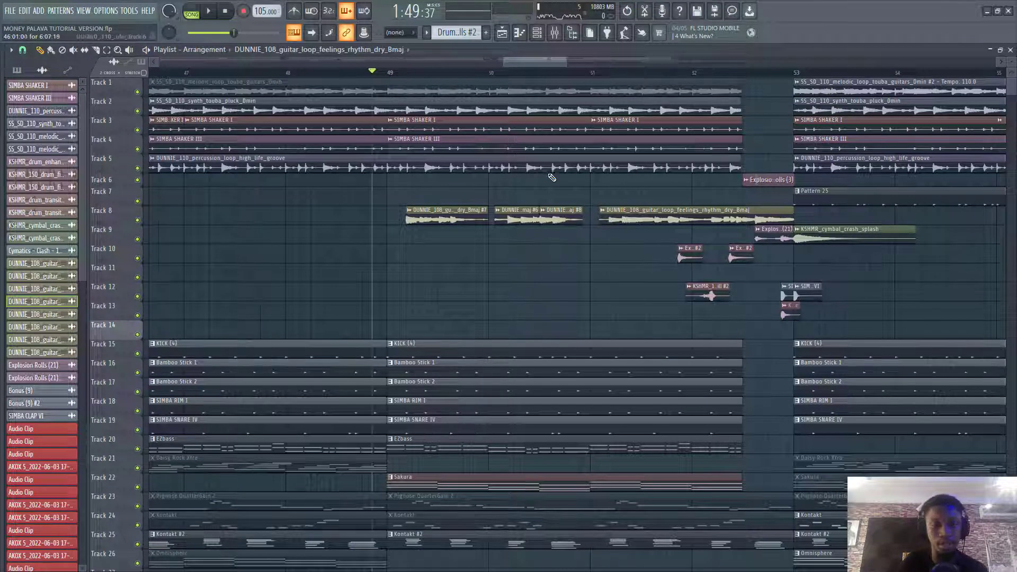
Open the mixer from a guitar clip and select the Guitar Runs insert to view its effects.
double_click(649, 219)
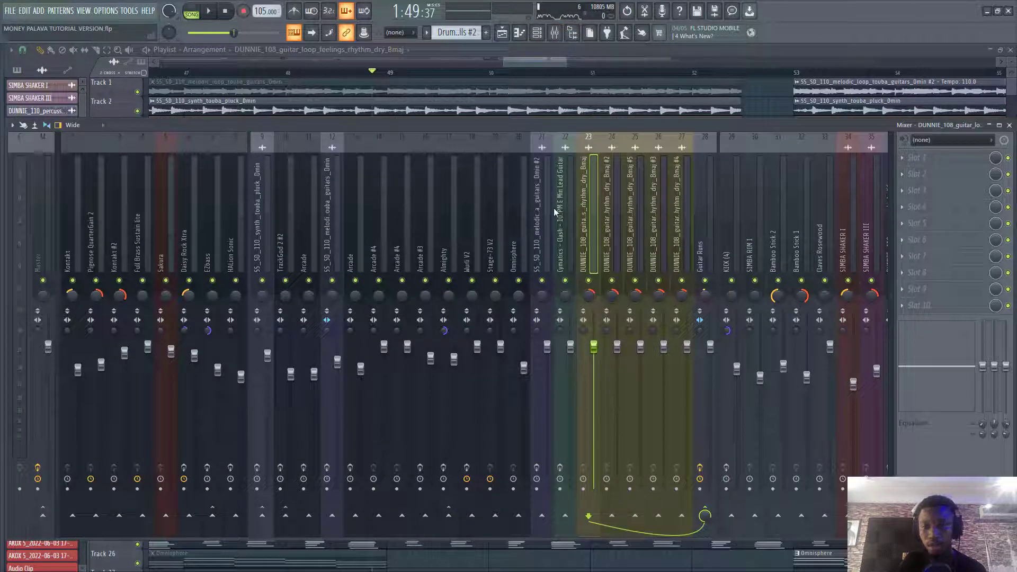
click(615, 214)
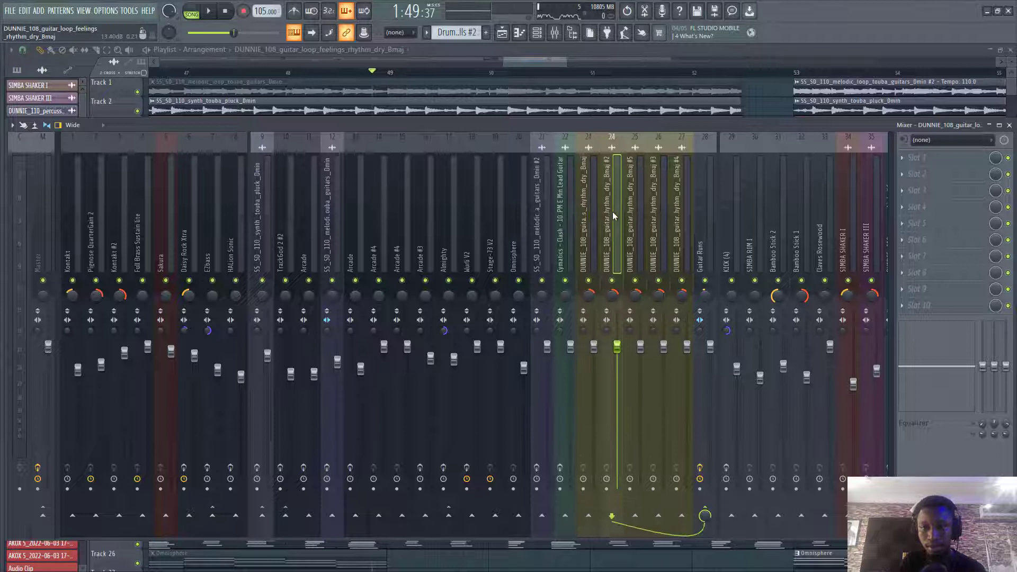
click(589, 214)
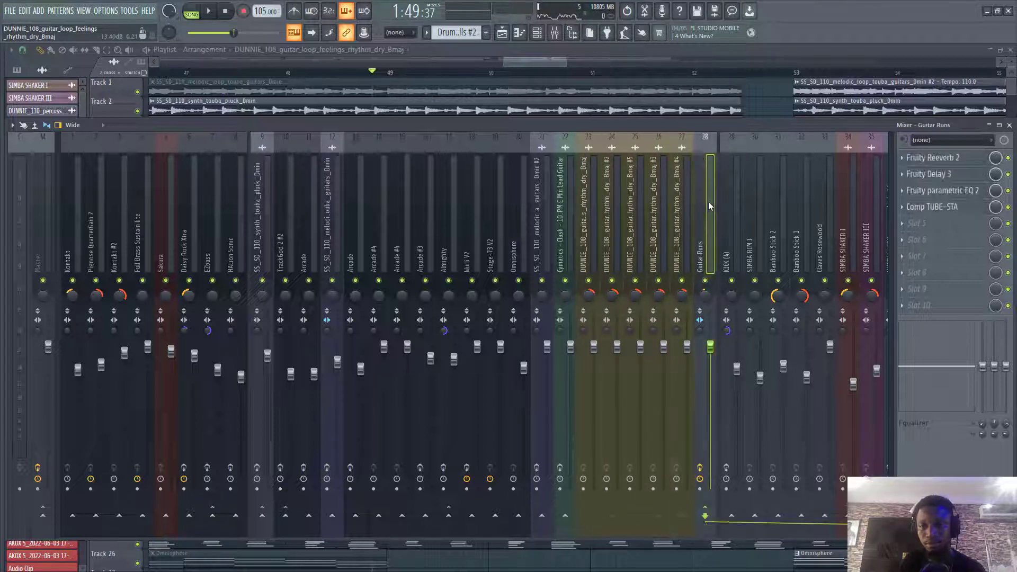
click(209, 11)
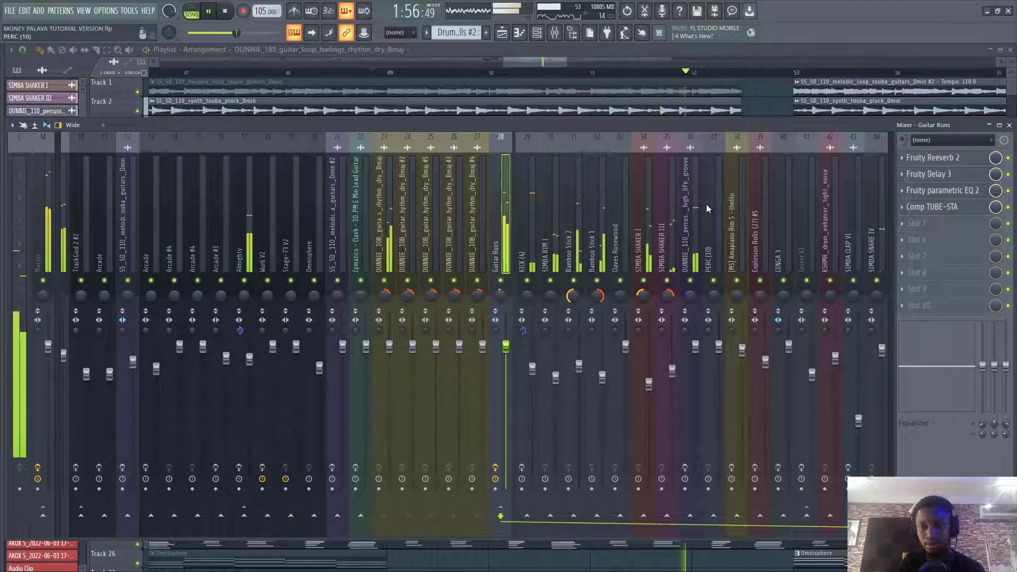
click(207, 12)
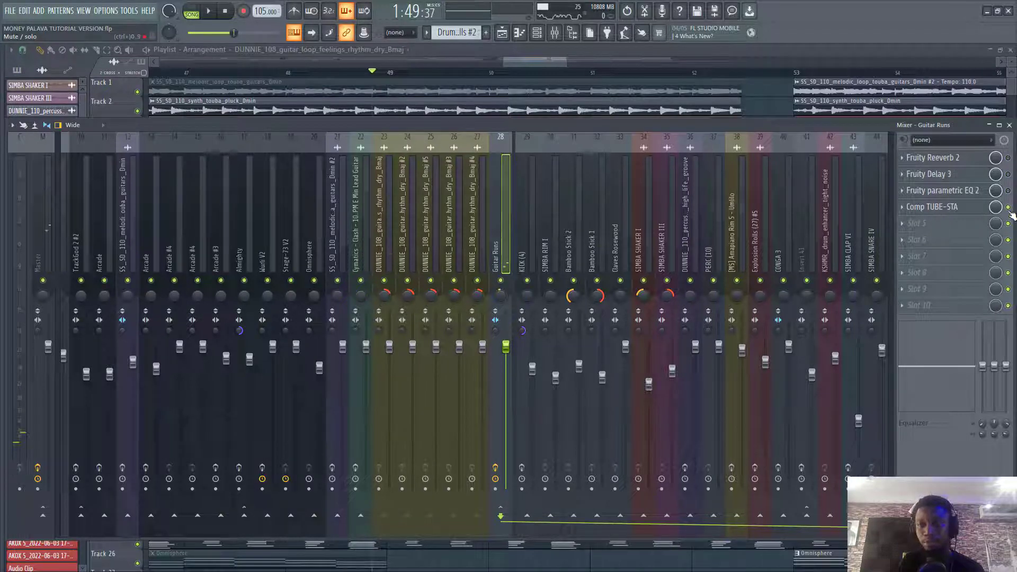
Bypass and re-enable the Guitar Runs tube compressor and delay while listening.
click(209, 11)
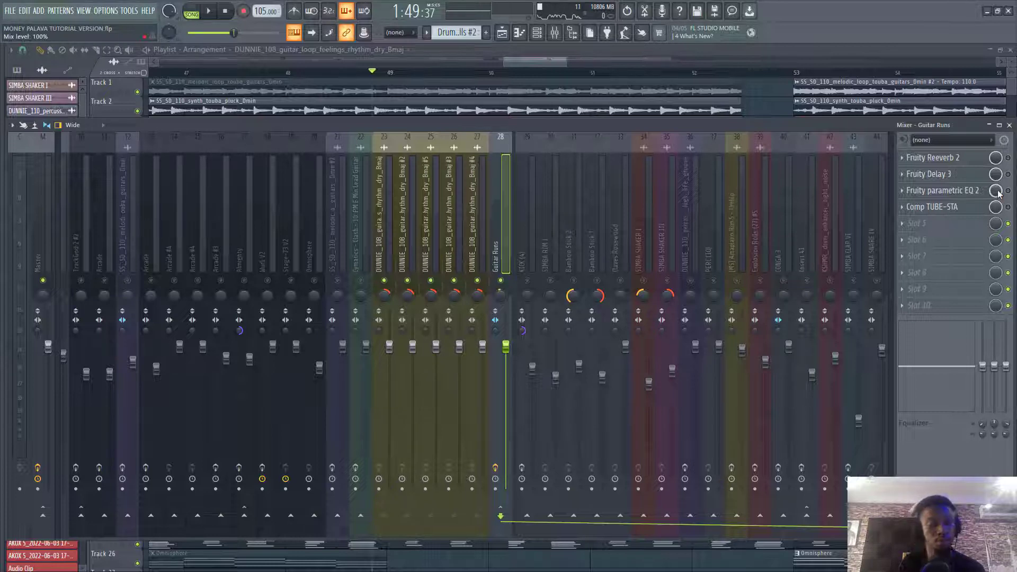
click(208, 11)
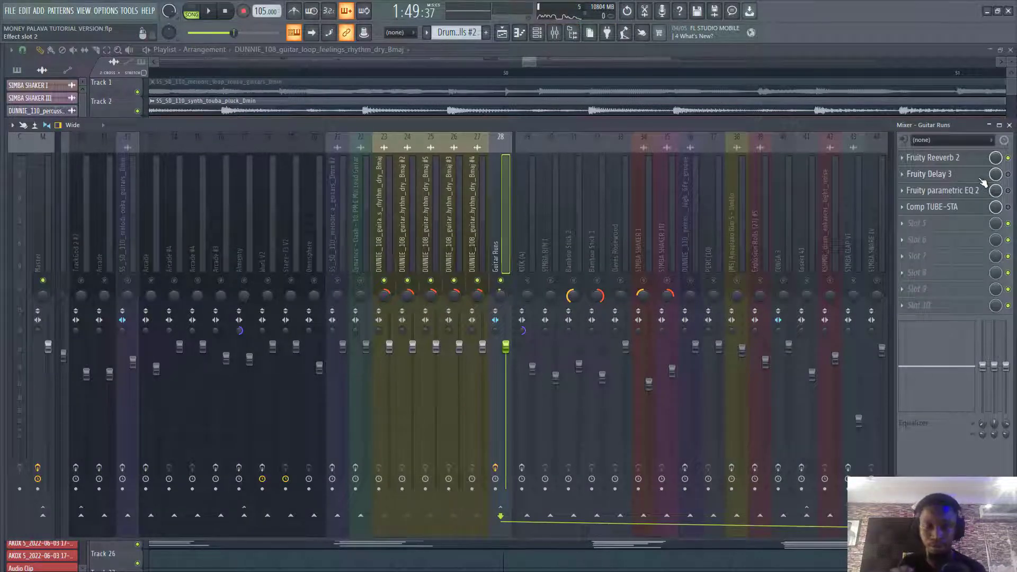
click(208, 12)
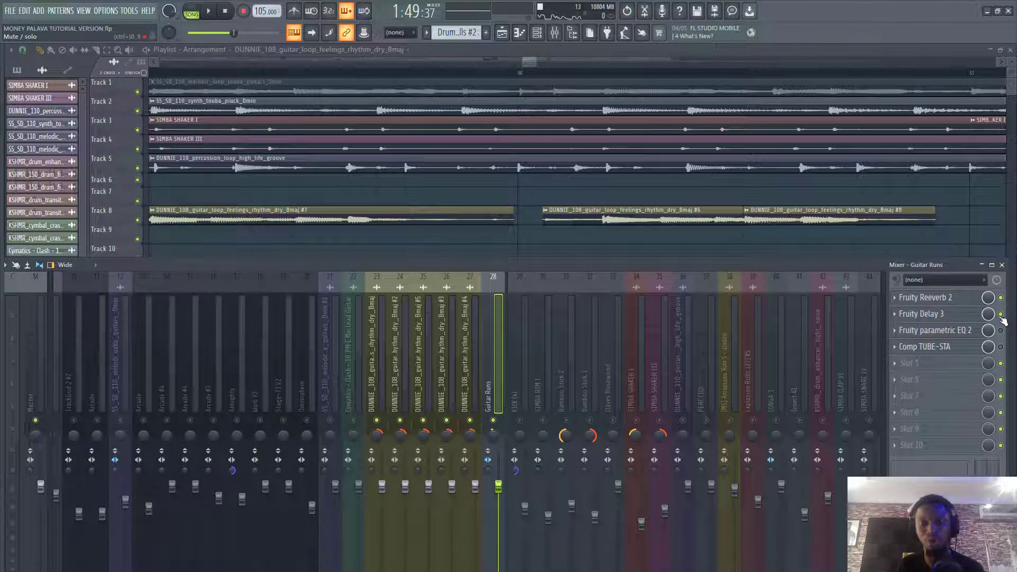
click(209, 11)
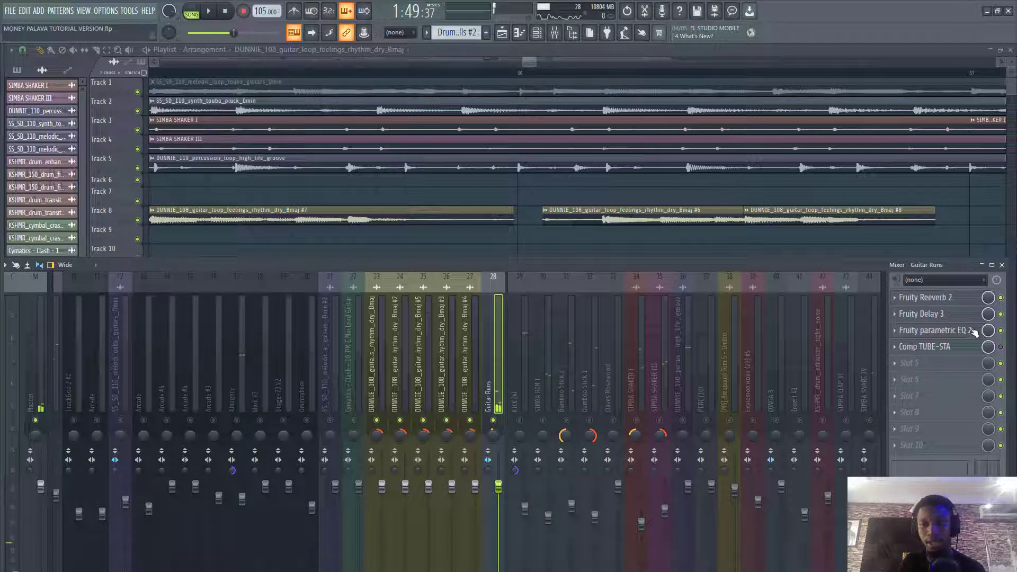
Open Fruity Parametric EQ 2 on Guitar Runs, showing its low-cut, high-boost curve.
click(934, 330)
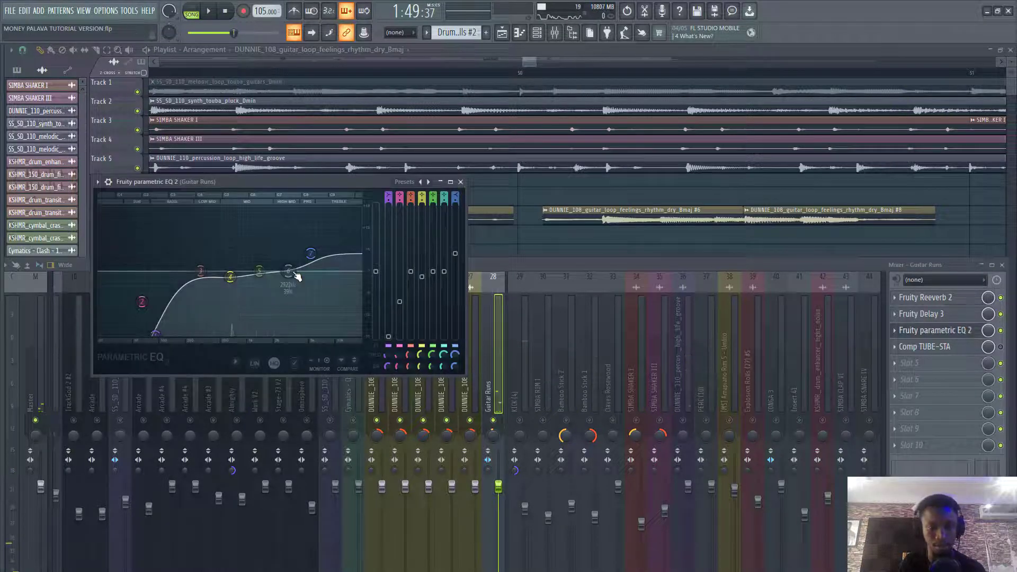
click(209, 11)
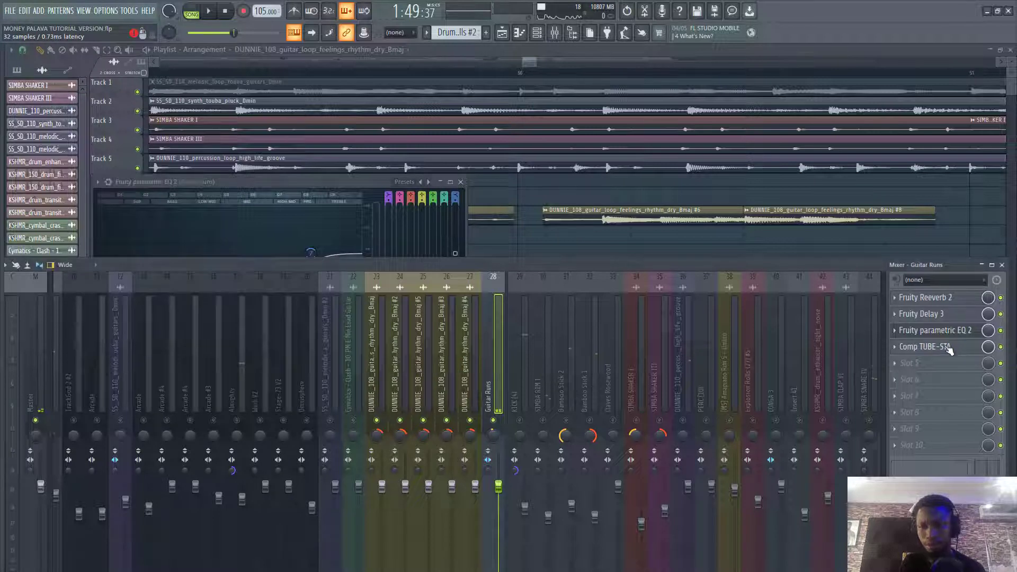
click(929, 347)
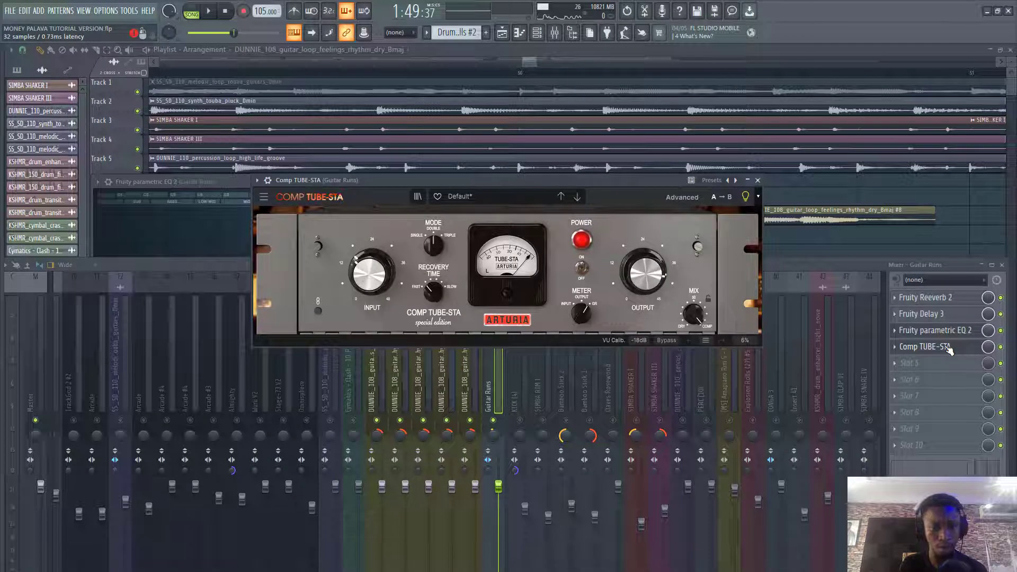
click(209, 11)
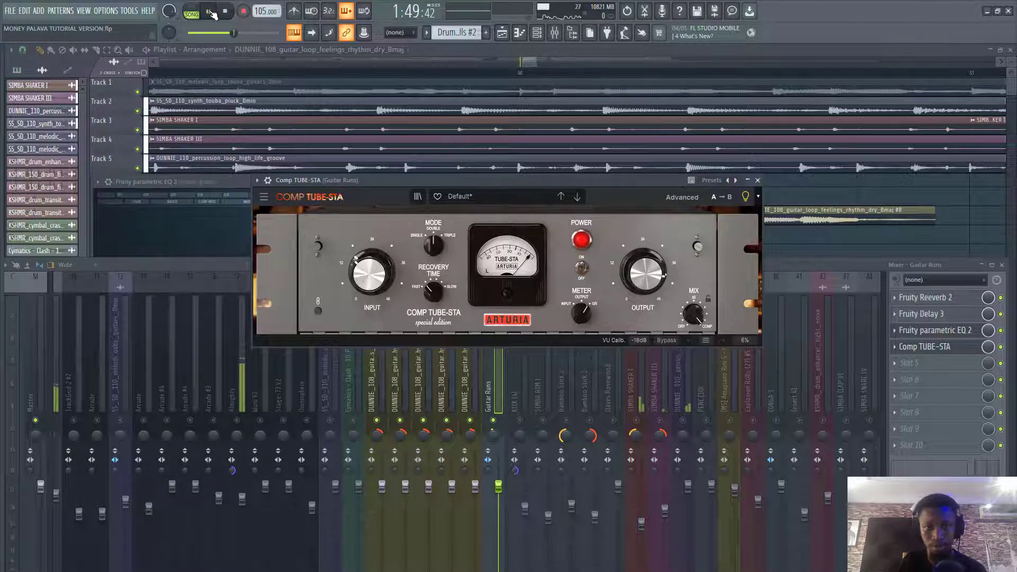
click(209, 12)
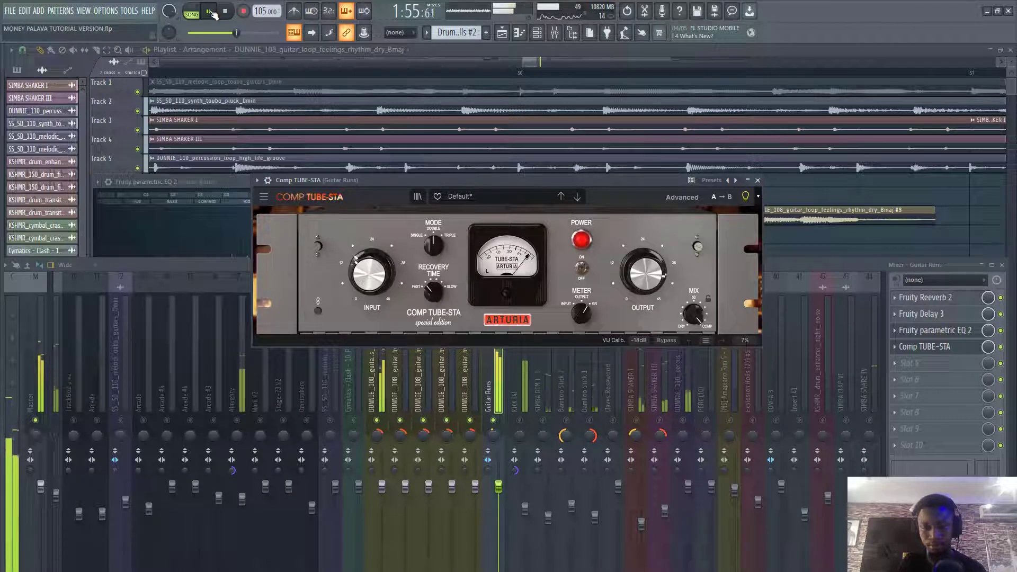
click(209, 11)
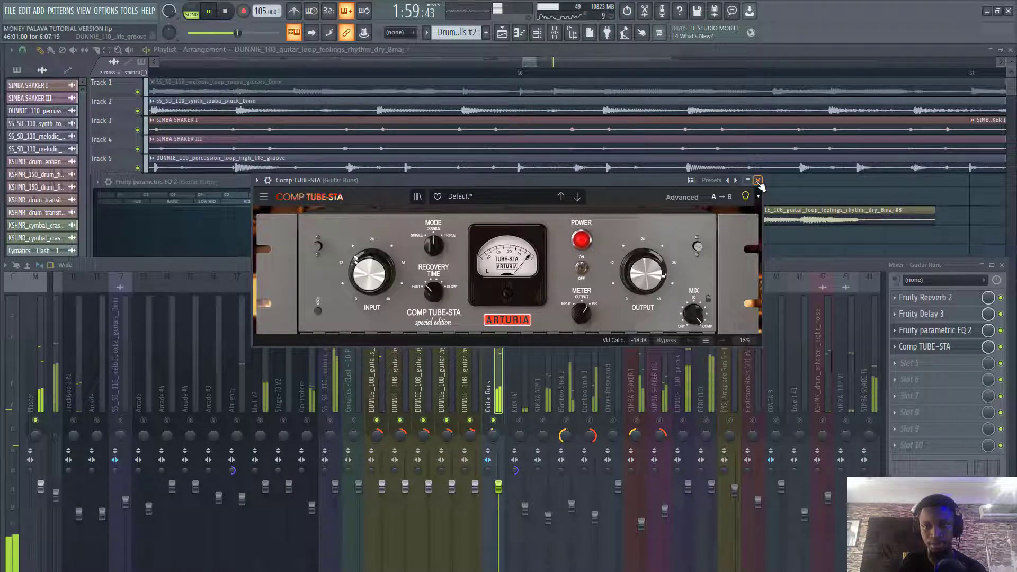
click(758, 180)
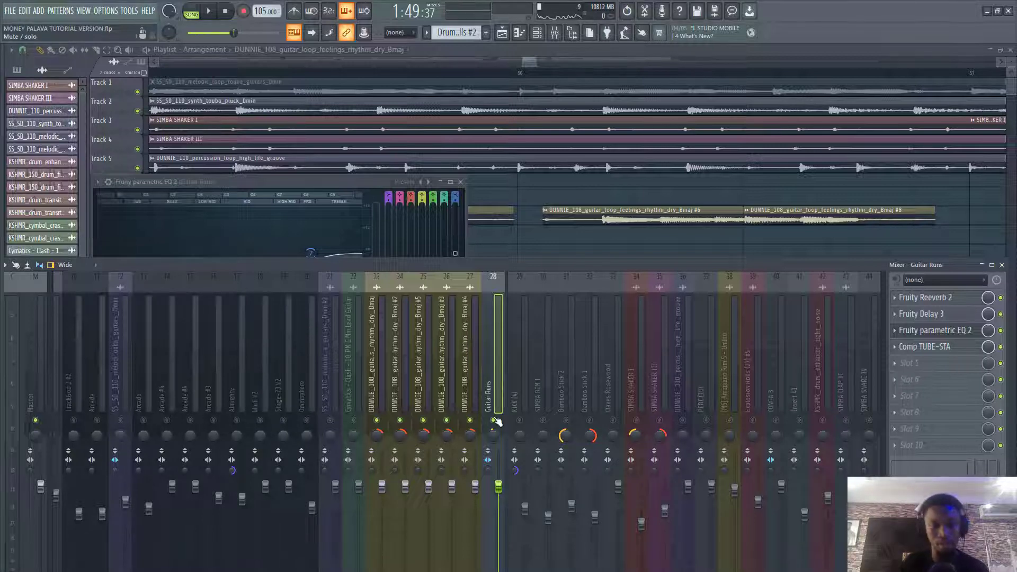
Close the mixer, zoom out to the full Money Palava arrangement, and play past bar 53.
click(209, 11)
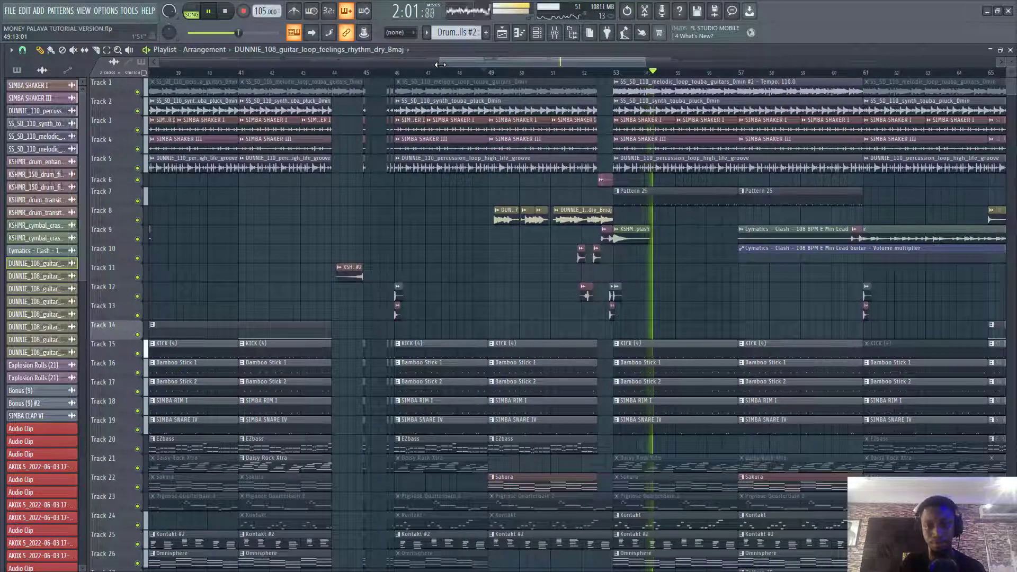
scroll(left, 3)
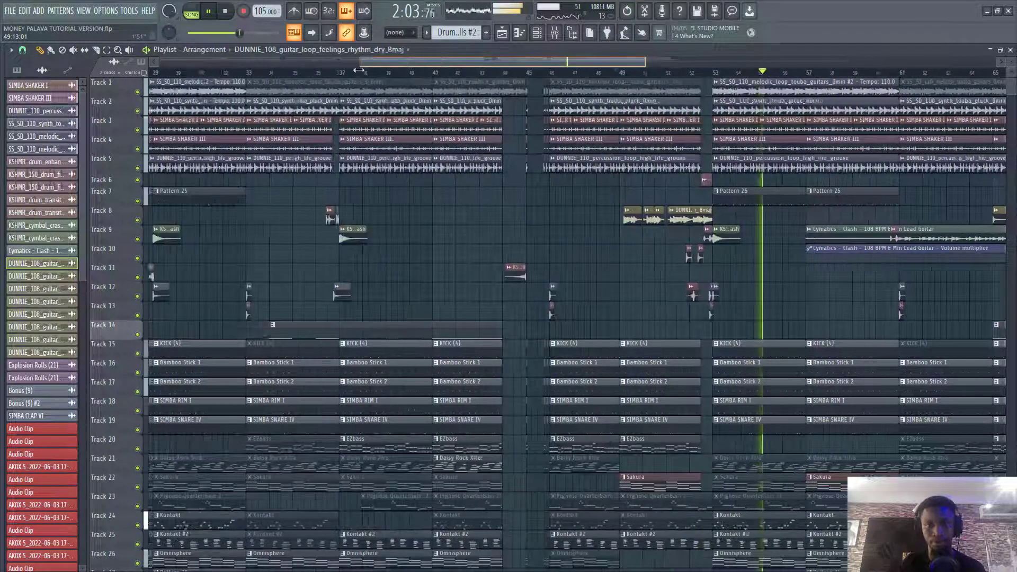